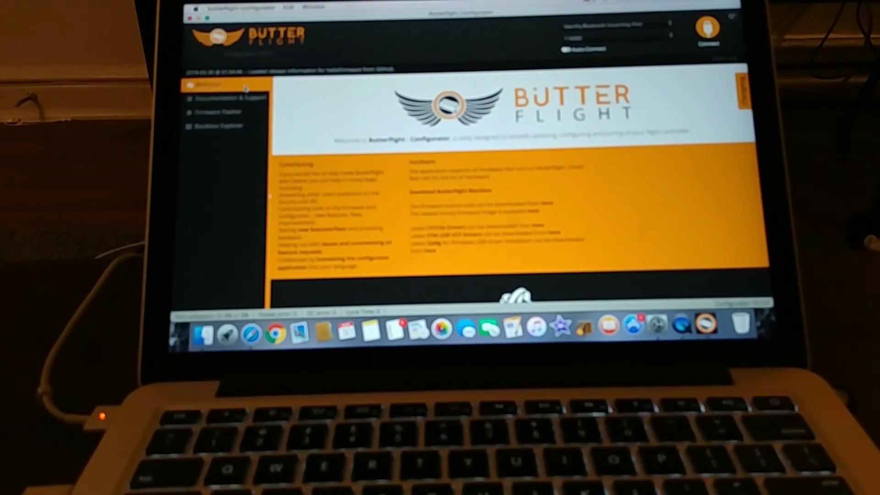
Connect to the flight controller so its configuration loads
click(206, 108)
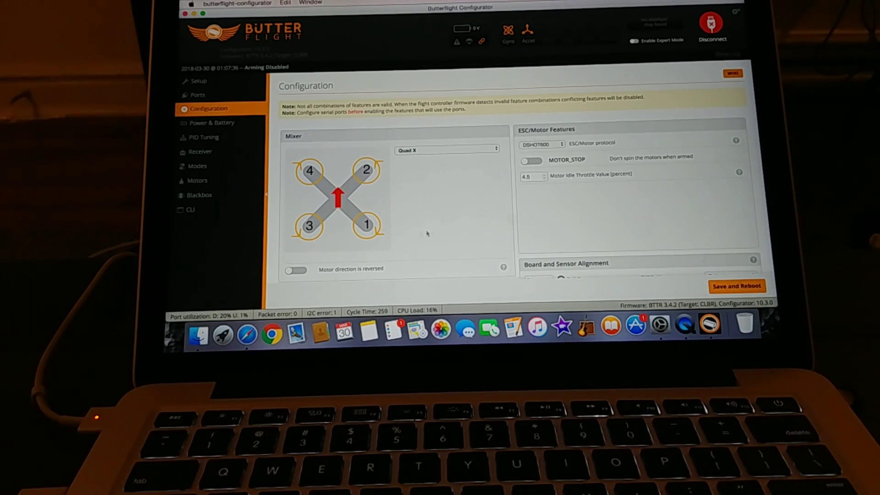
mouse_move(510, 180)
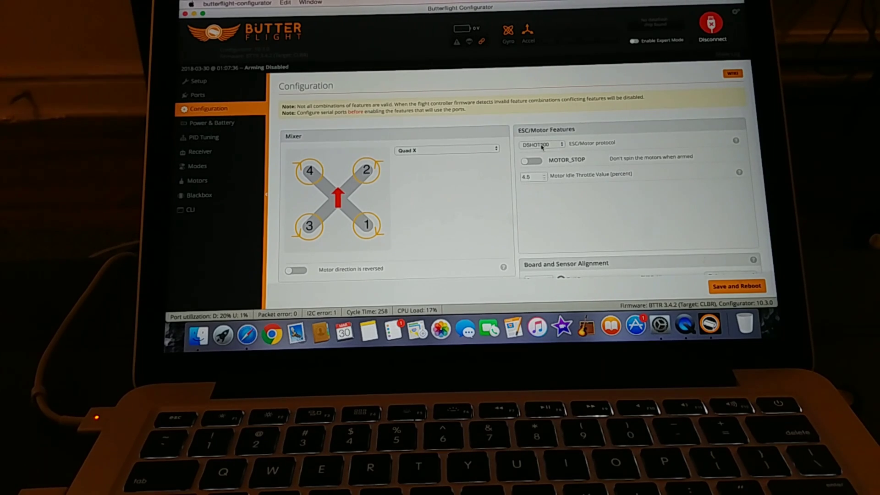
scroll(down, 3)
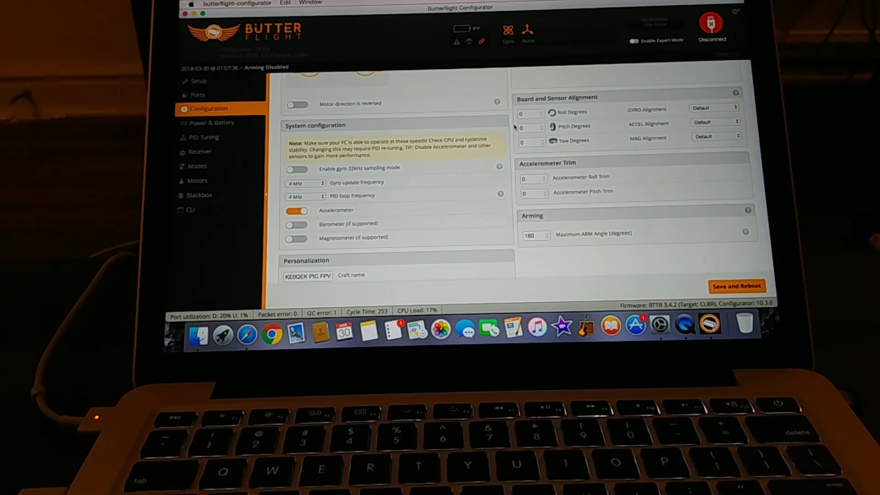
mouse_move(457, 265)
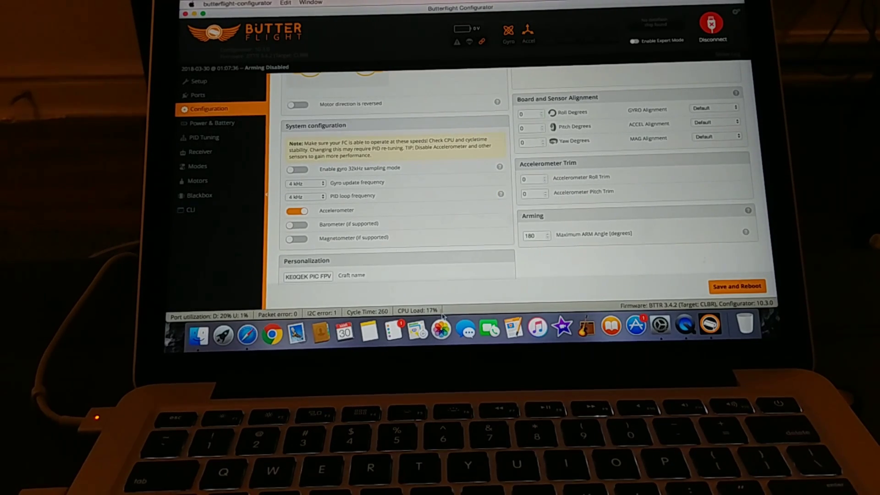
mouse_move(435, 299)
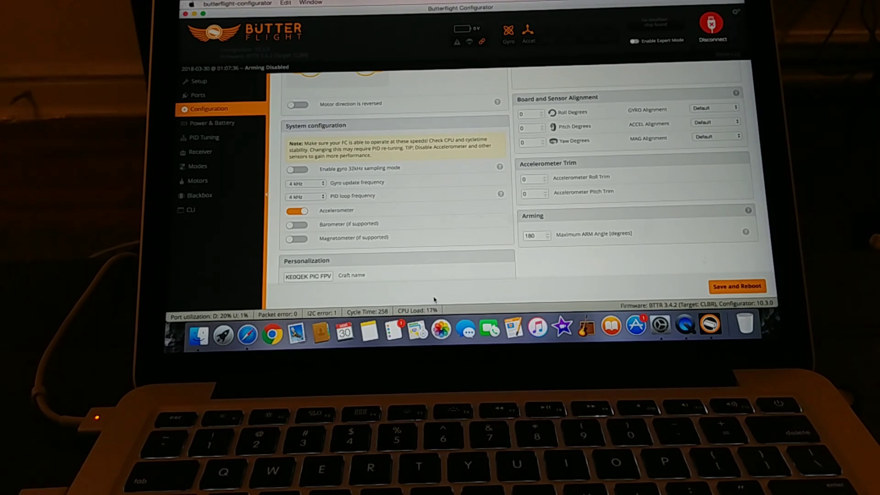
scroll(down, 3)
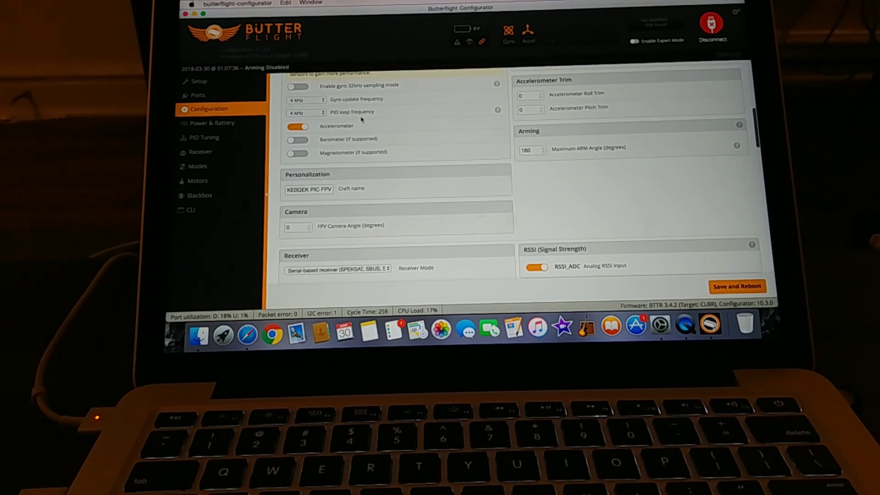
mouse_move(317, 116)
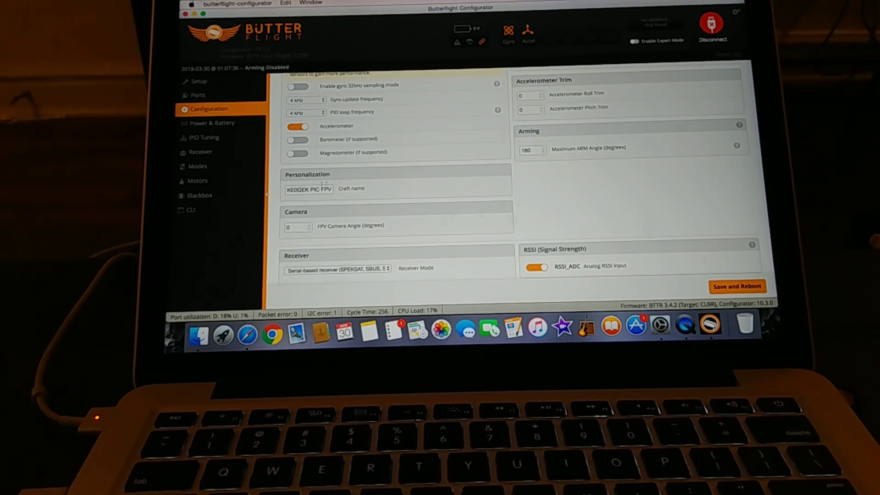
scroll(down, 3)
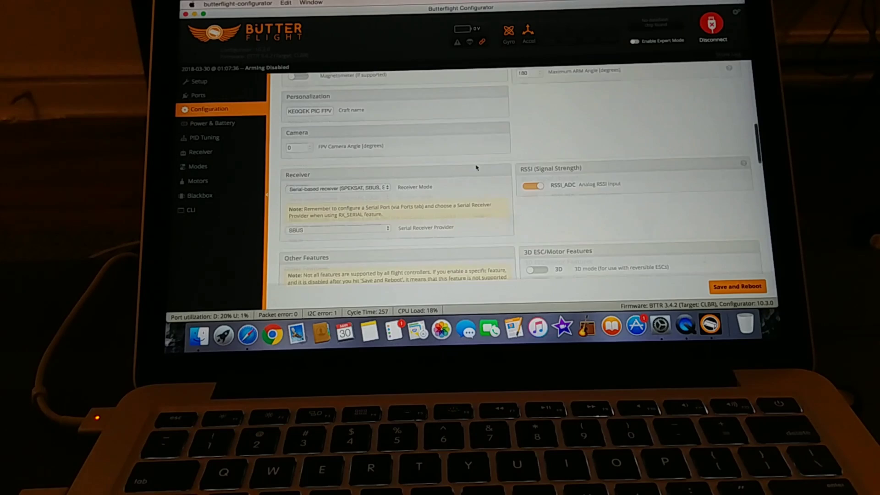
scroll(down, 3)
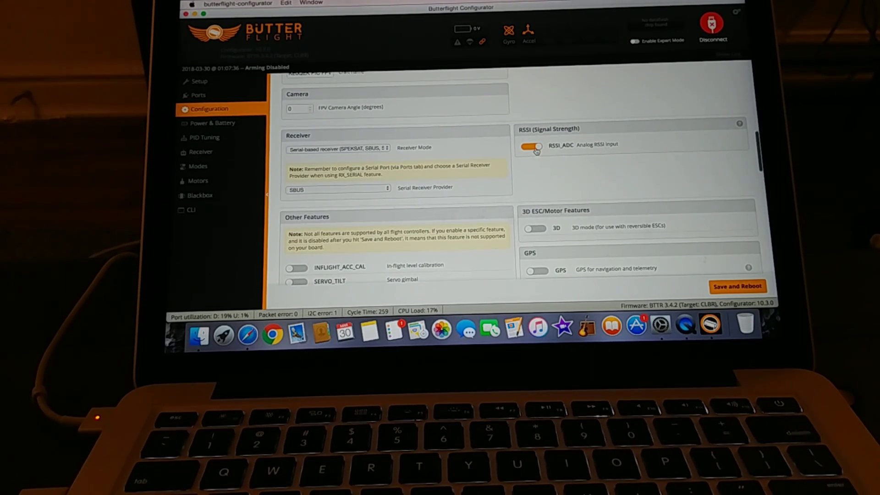
click(532, 146)
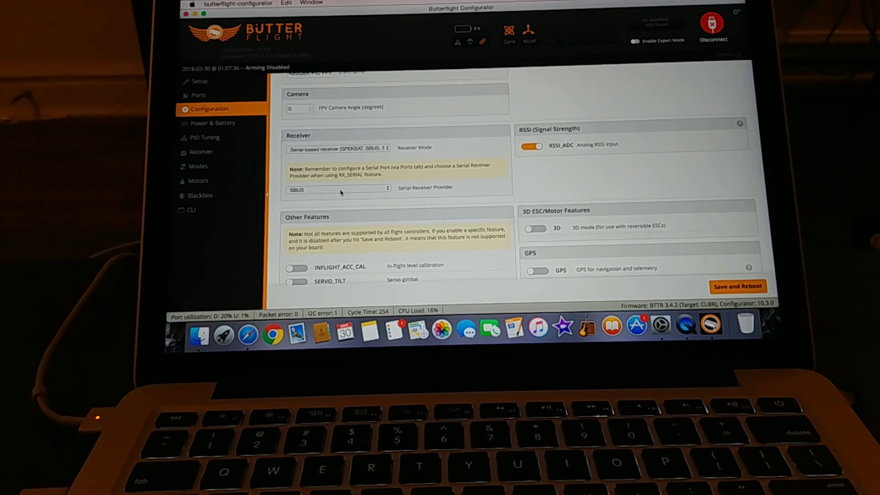
scroll(down, 3)
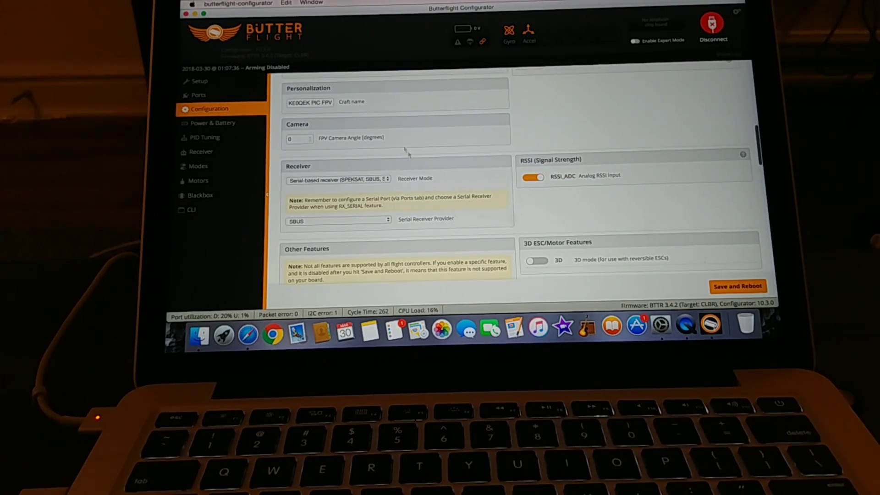
Set gyro update and PID loop frequency to 4 kHz on the Configuration page
scroll(down, 3)
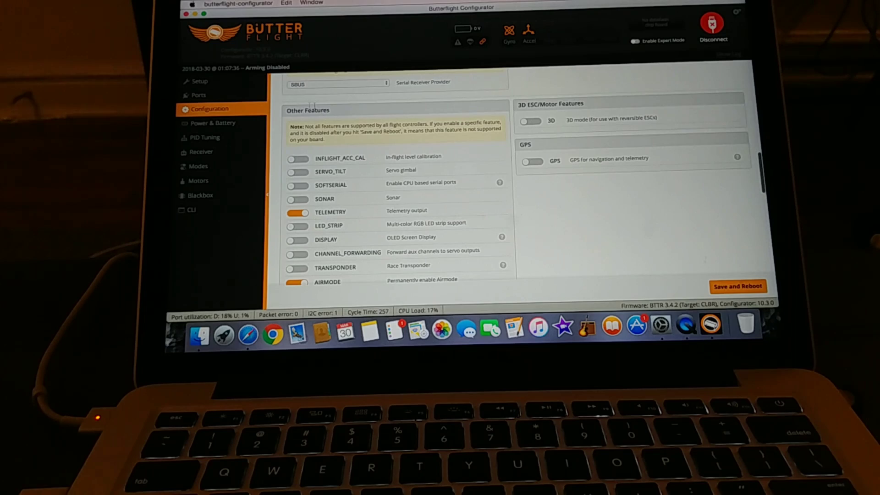
scroll(down, 3)
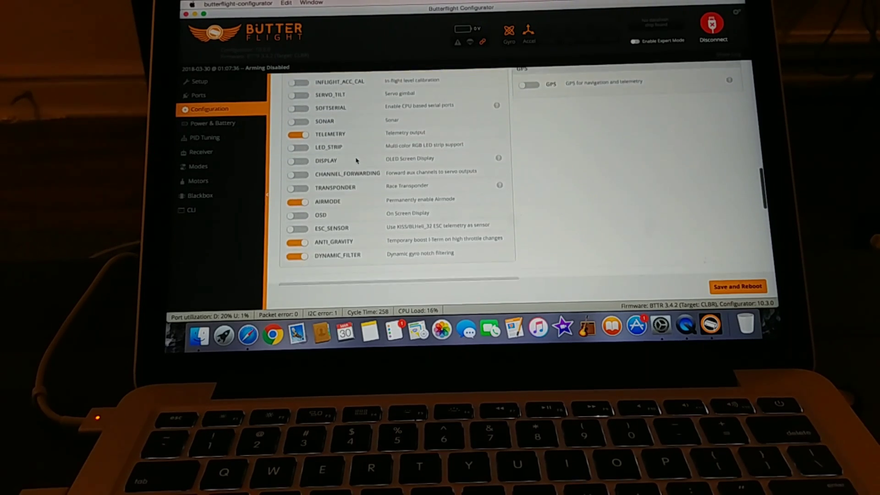
scroll(down, 3)
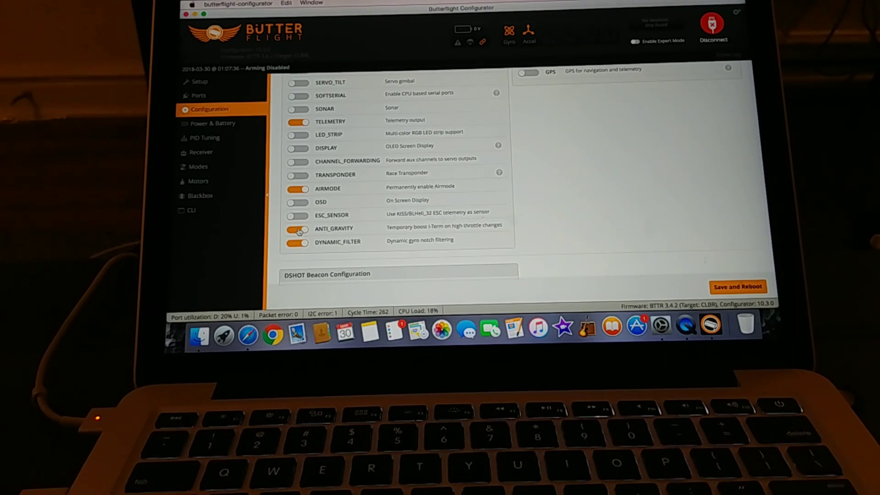
click(297, 228)
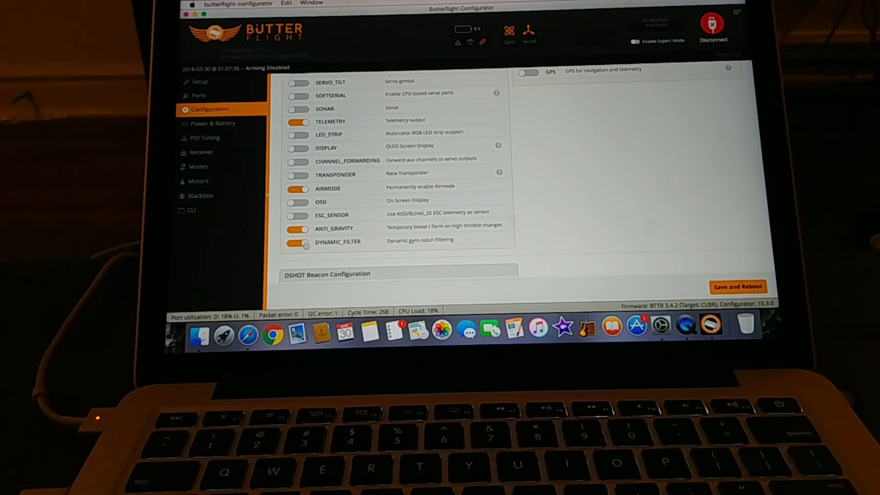
scroll(down, 3)
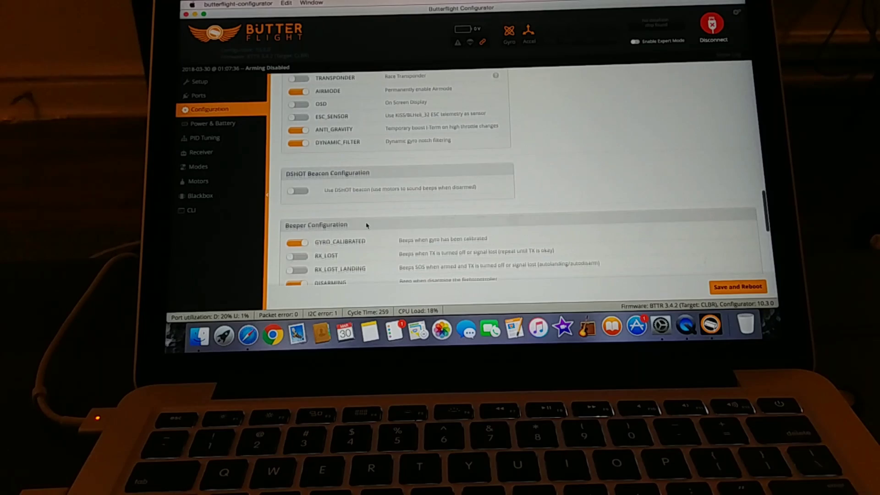
scroll(down, 3)
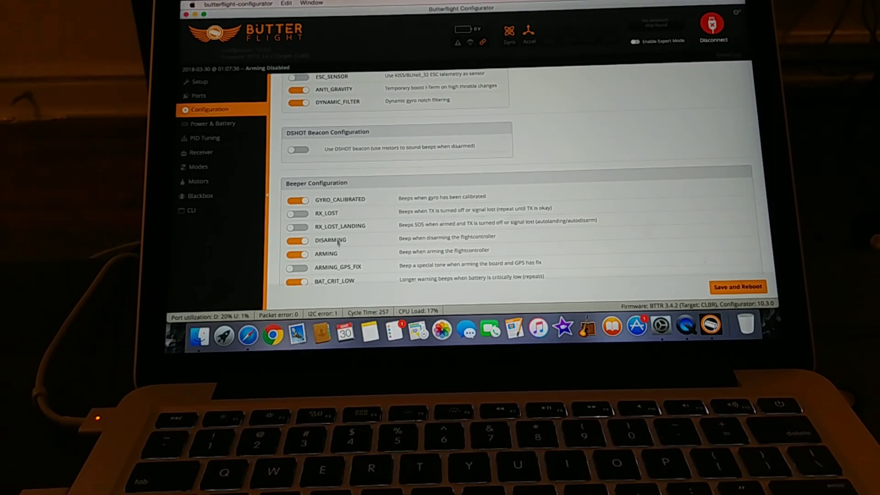
Enable the AIRMODE, ANTI_GRAVITY and DYNAMIC_FILTER feature toggles
scroll(down, 3)
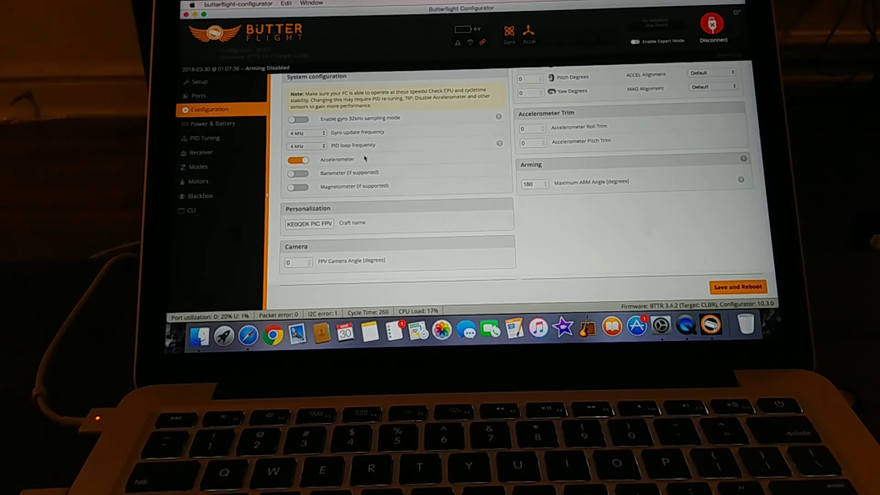
scroll(down, 3)
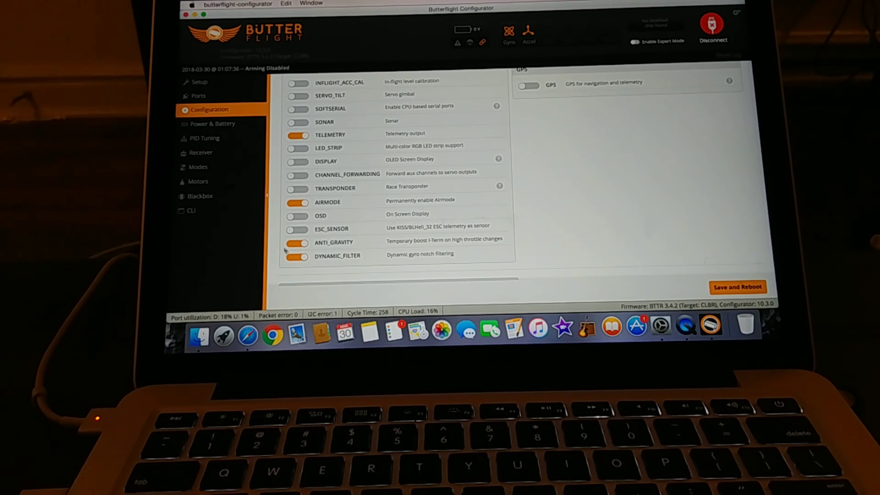
click(297, 242)
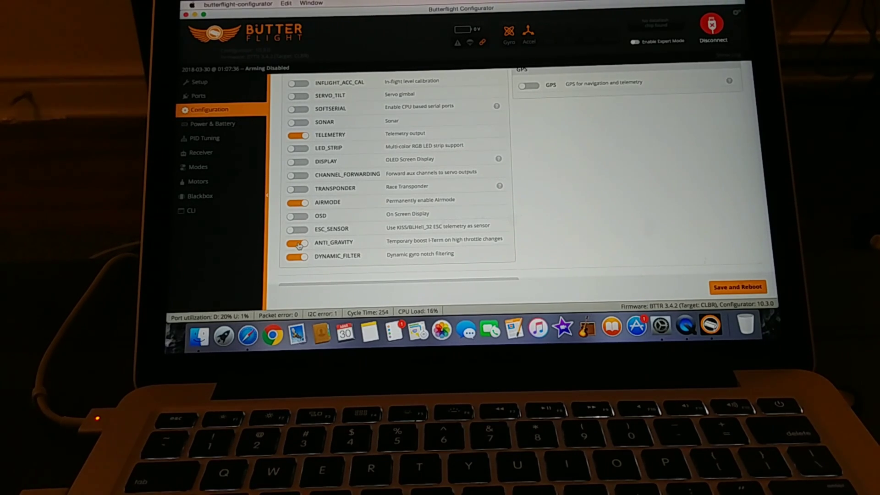
click(298, 242)
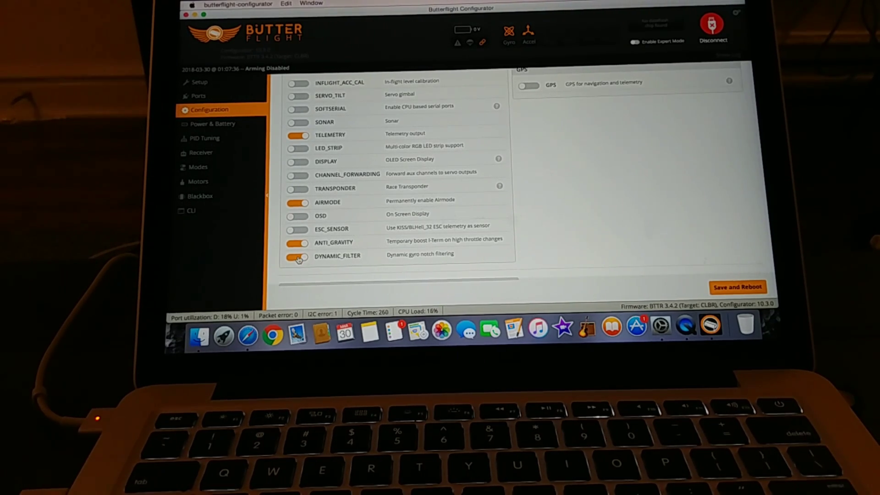
click(191, 210)
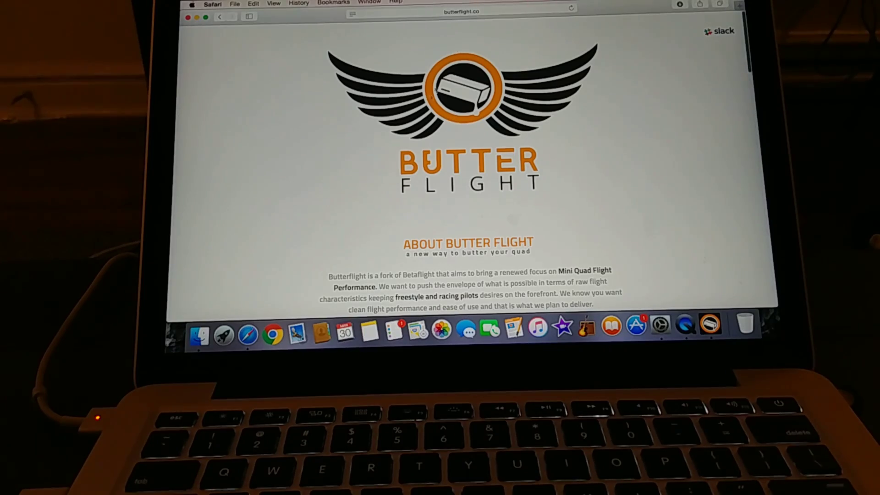
Select the recommended filter set commands on the Butterflight site for copying
scroll(down, 3)
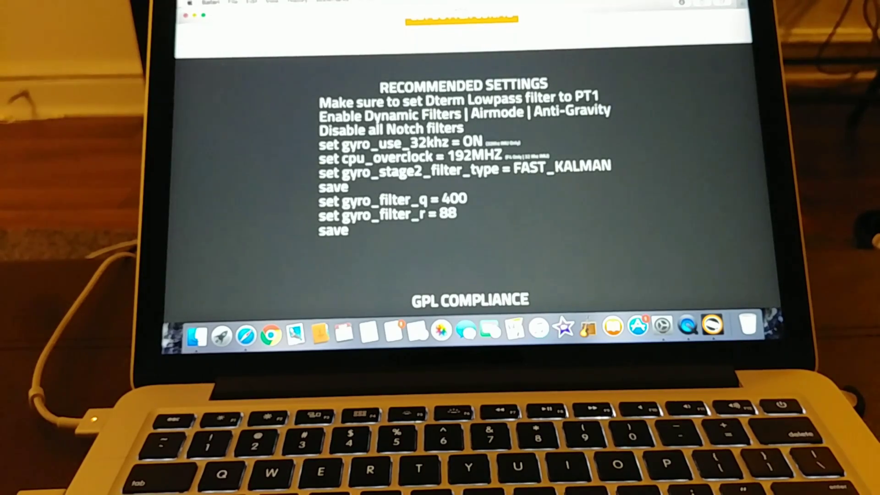
drag(320, 101, 611, 180)
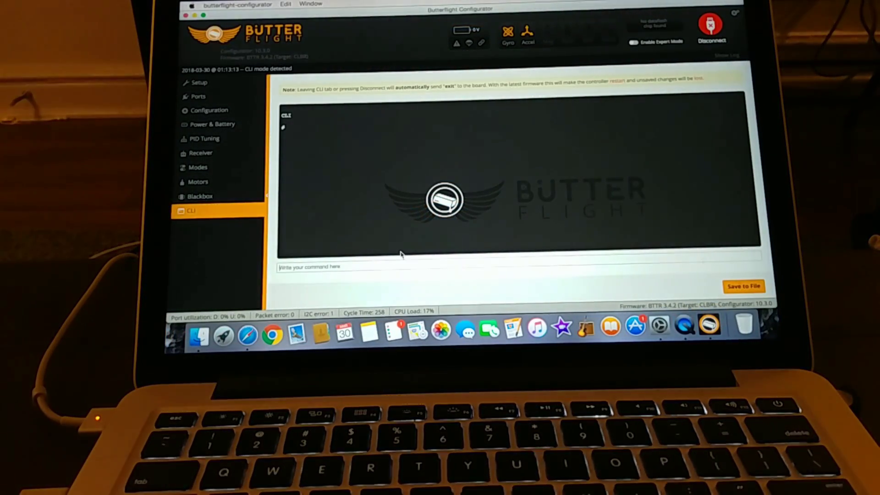
mouse_move(367, 174)
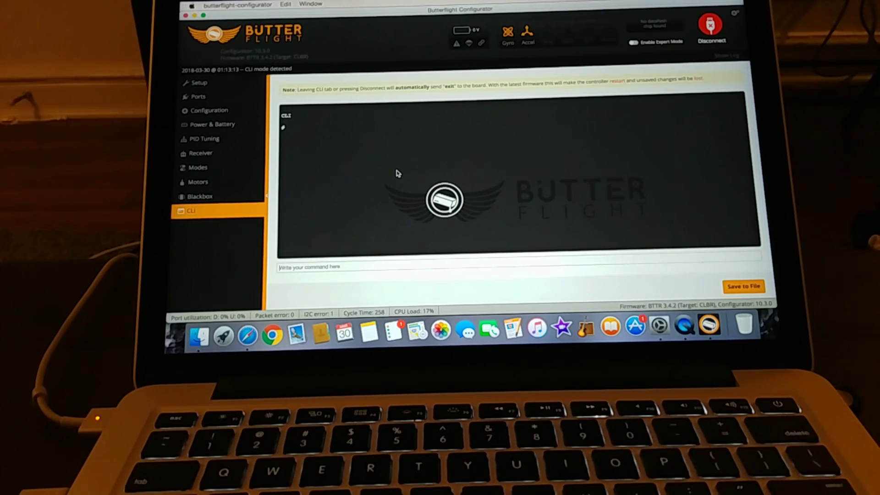
mouse_move(466, 144)
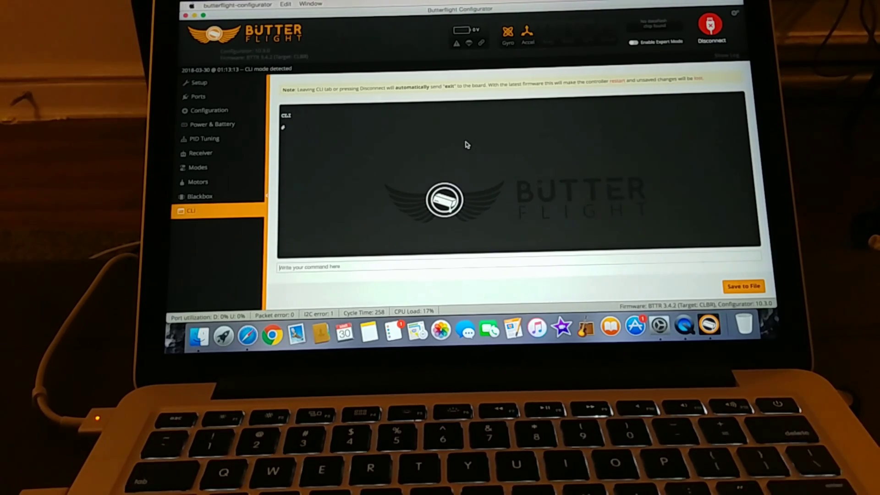
mouse_move(210, 304)
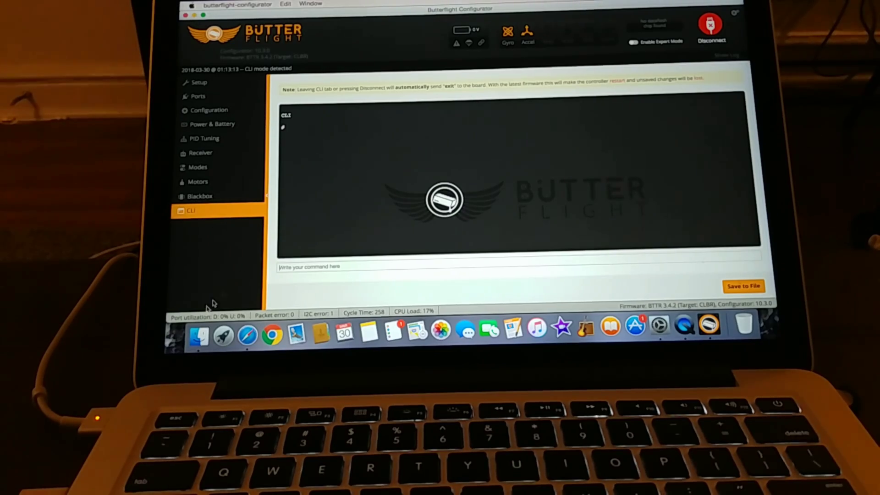
mouse_move(246, 330)
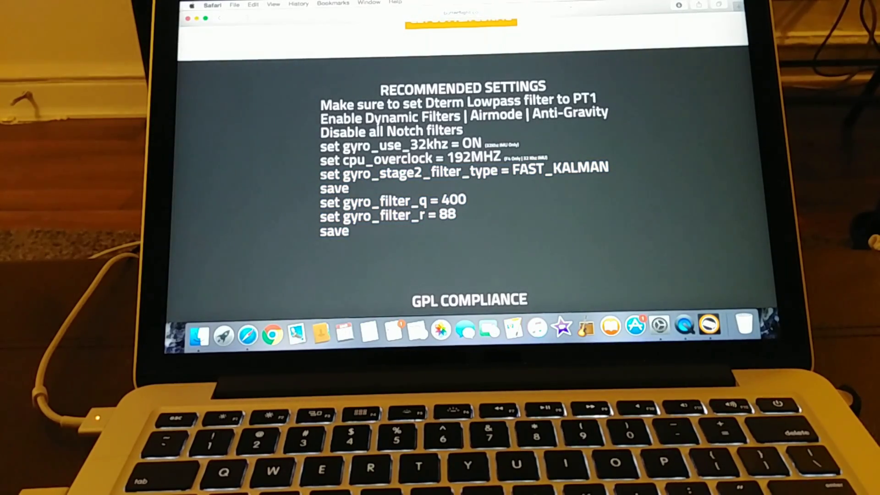
Disconnect and reconnect the flight controller, landing on the empty CLI console
double_click(346, 172)
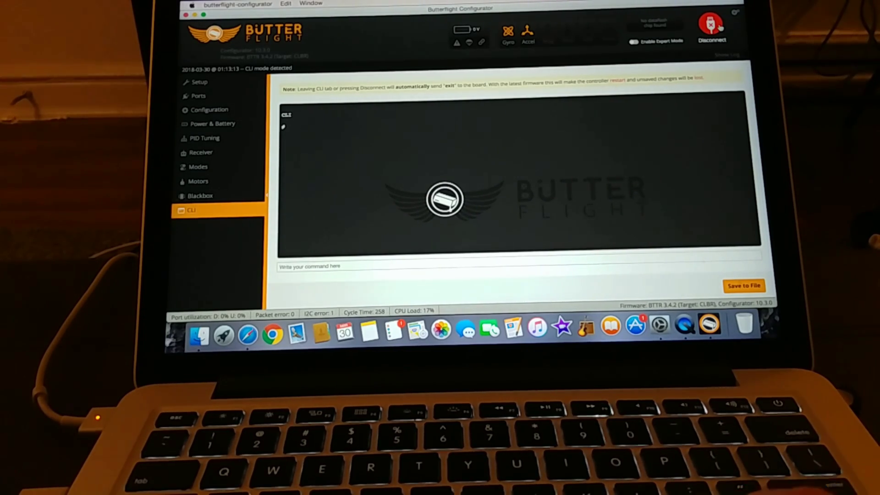
click(711, 28)
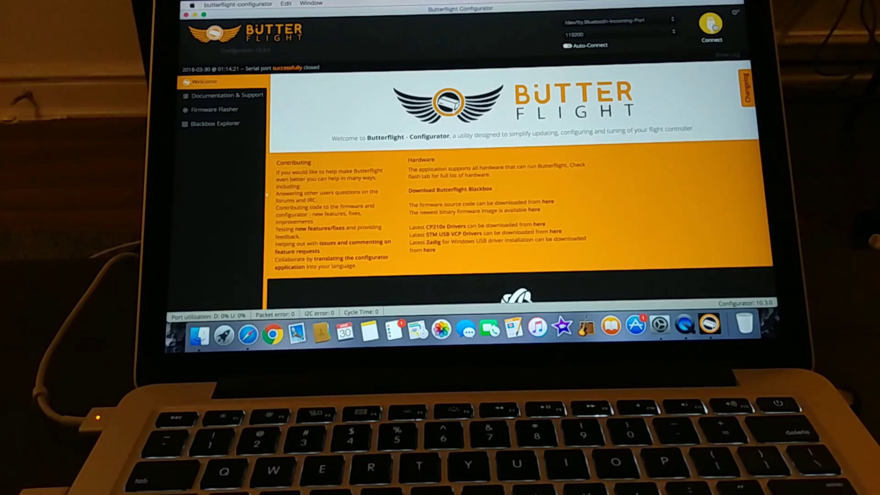
click(711, 29)
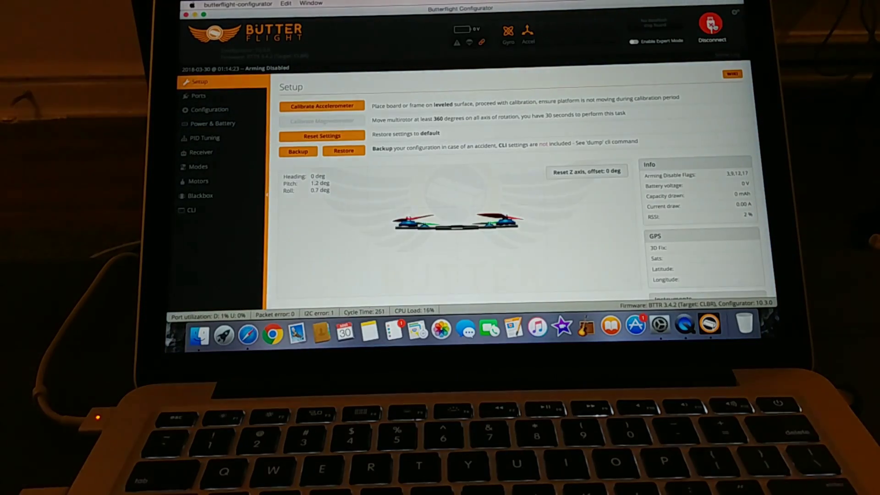
click(191, 209)
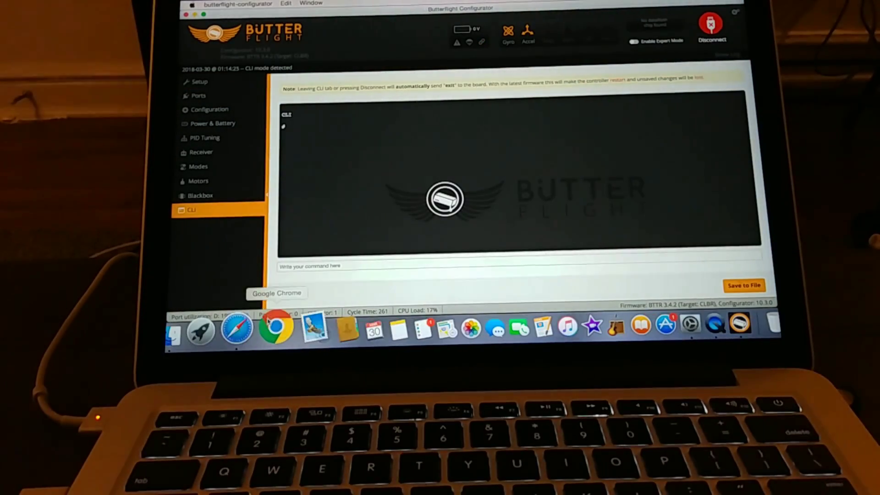